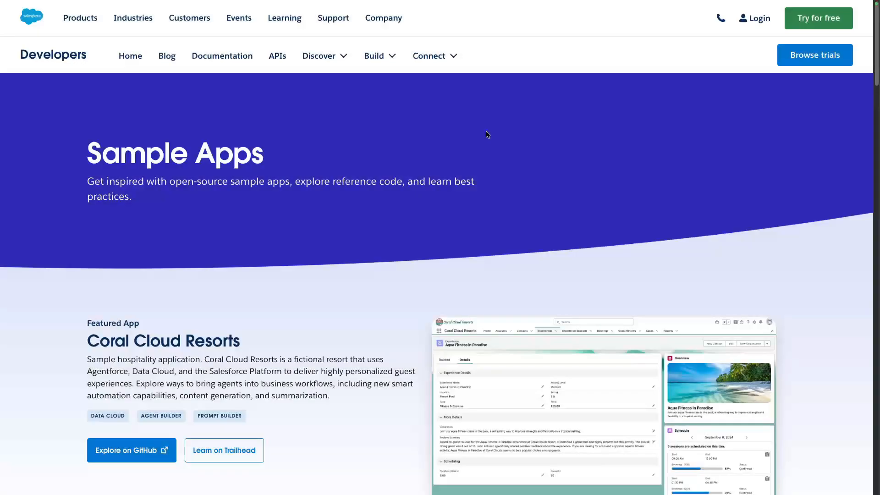
Step: Reach the ebikes-lwc GitHub repository from the E-Bikes card's Explore on GitHub link
scroll("down", 3)
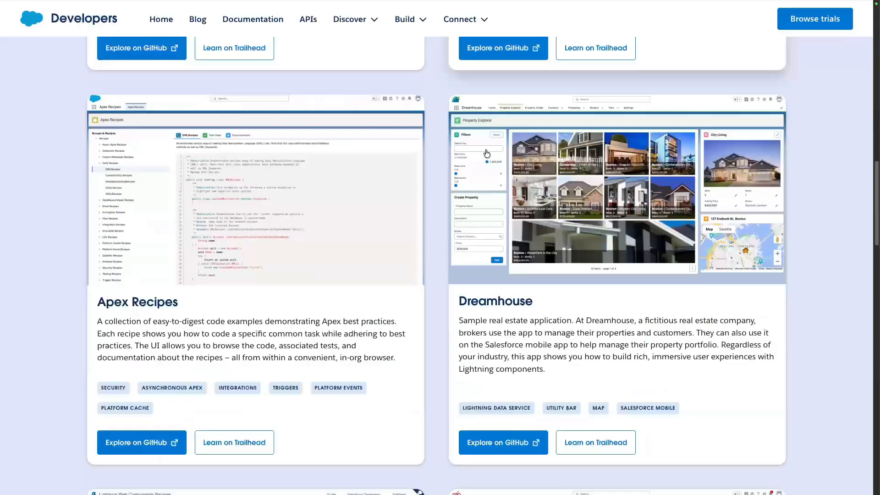
scroll("down", 3)
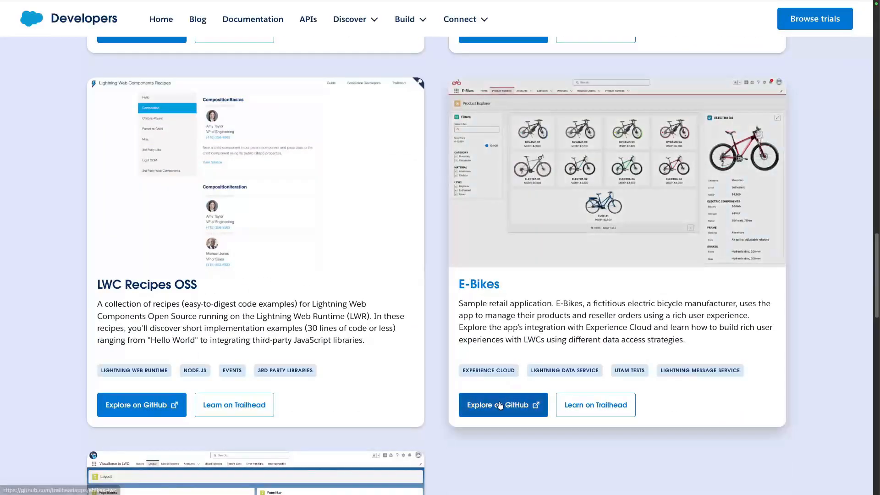
left_click(502, 405)
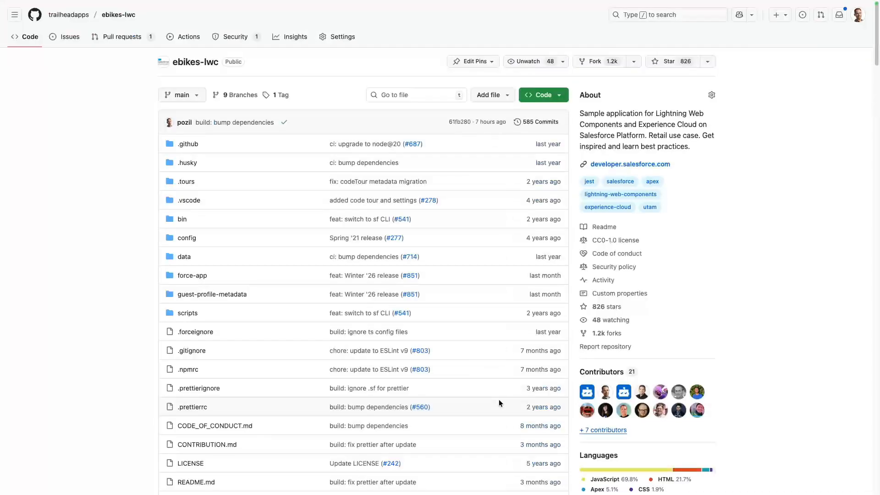
scroll("down", 3)
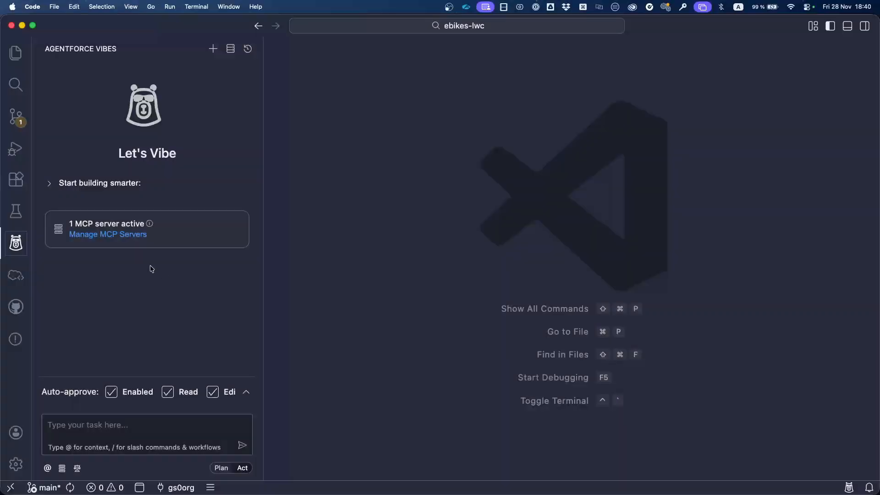
Step: Show the empty Agentforce Vibes chat panel before returning to the E-Bikes README
left_click(108, 235)
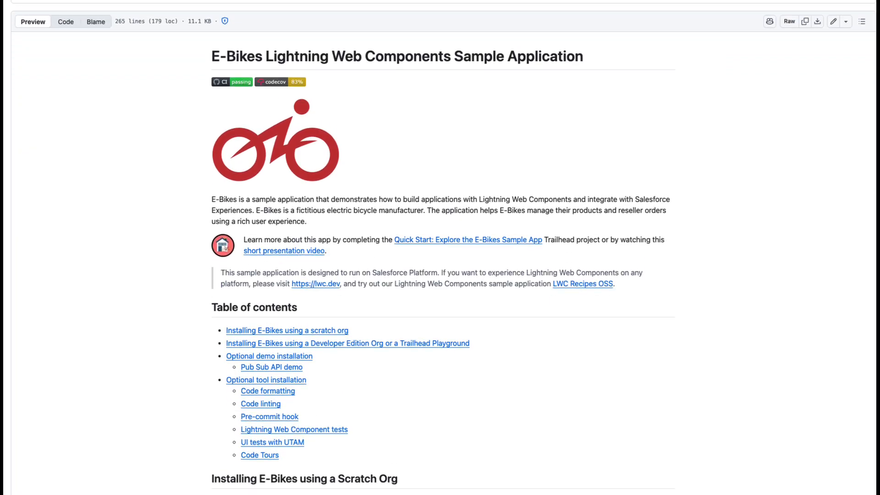
Step: Review the README's 'Installing E-Bikes using a Scratch Org' steps
scroll("down", 3)
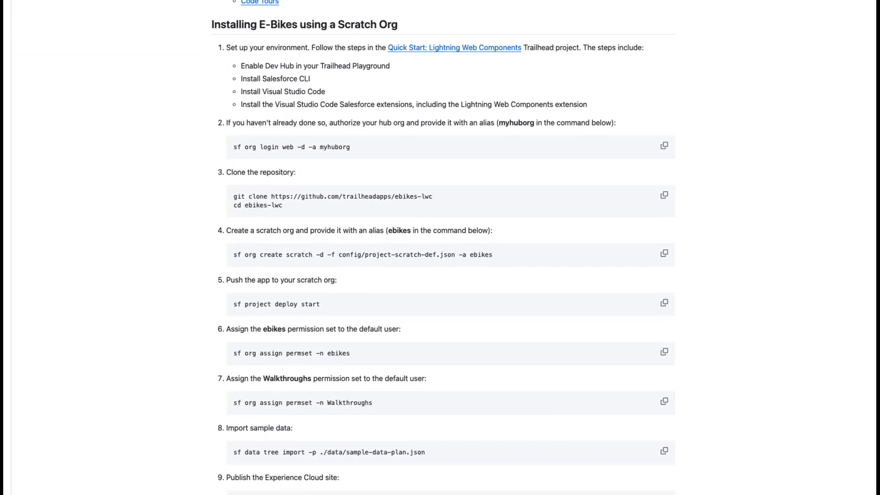
scroll("down", 3)
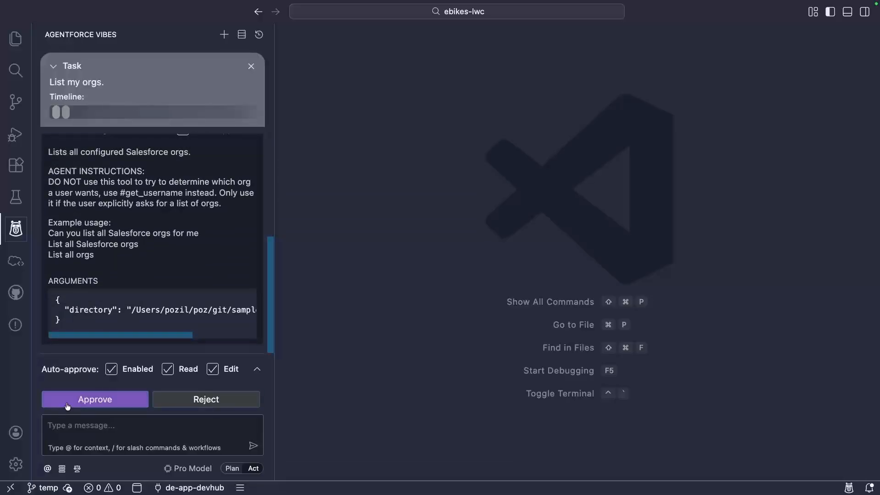
Step: Approve the list-orgs tool call and read through the 44 configured orgs returned
left_click(94, 399)
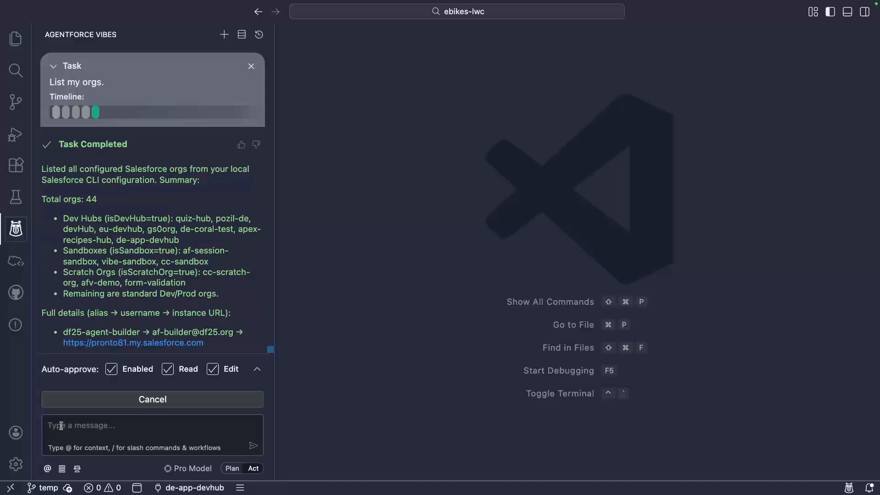
scroll("down", 3)
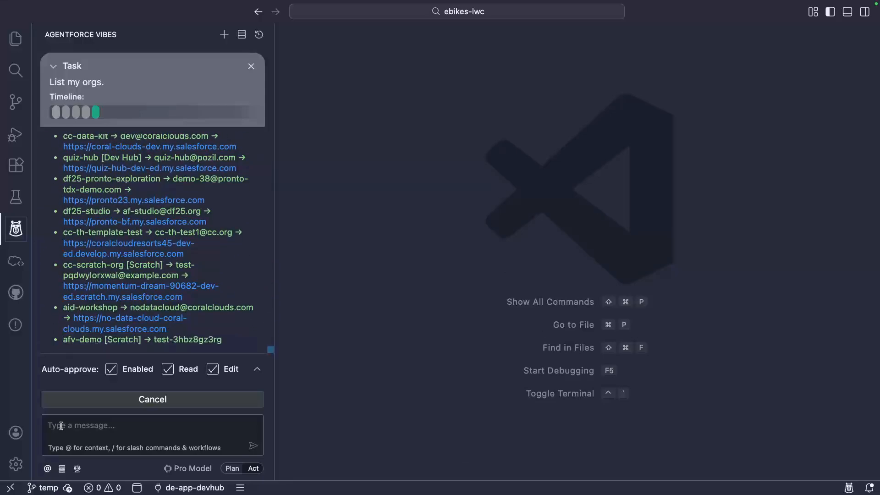
scroll("down", 3)
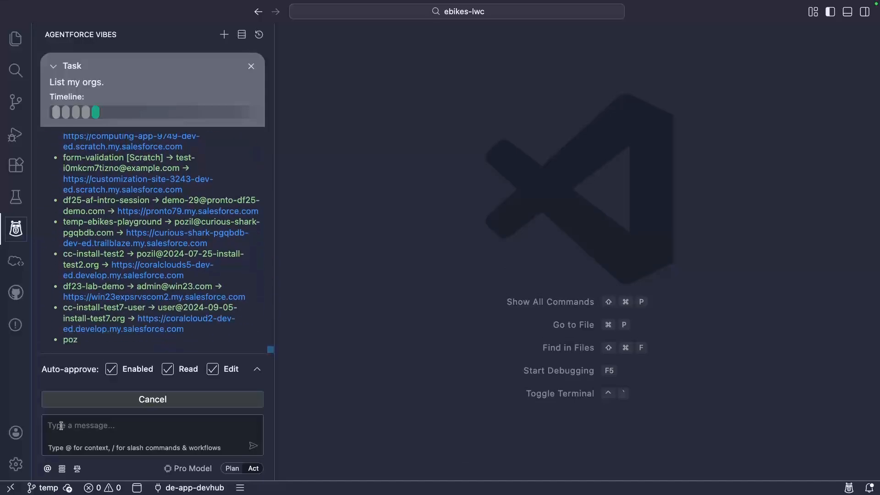
scroll("down", 3)
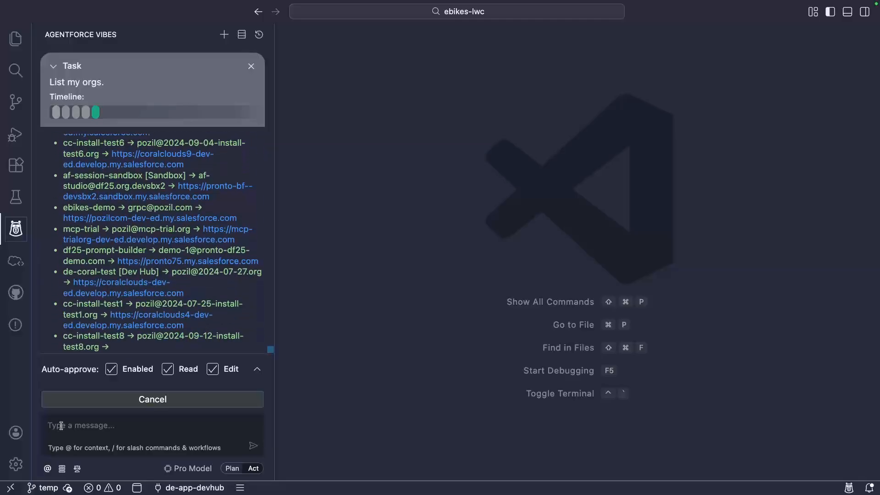
scroll("down", 3)
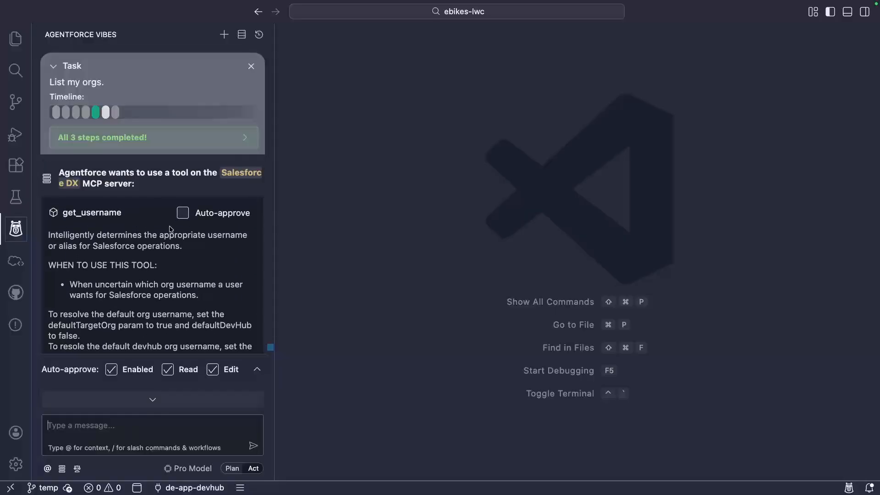
Step: Auto-approve get_username to resolve the Dev Hub, then have the agent create the ebikes scratch org
left_click(182, 213)
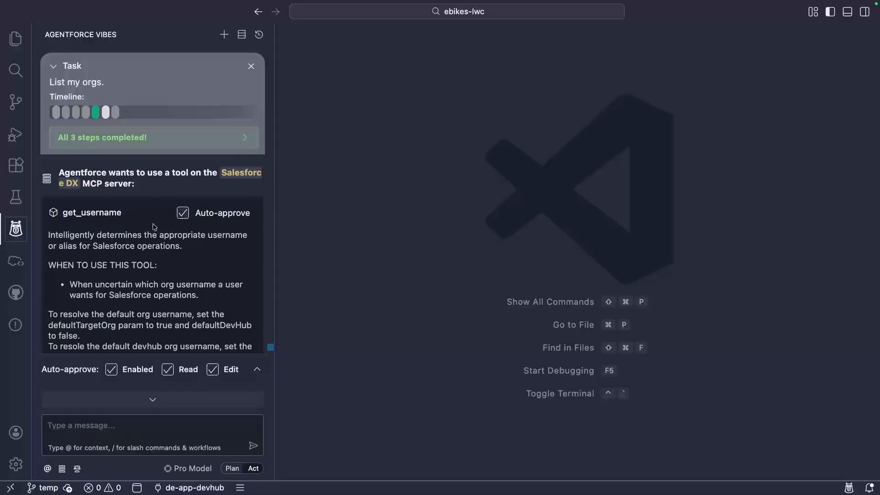
mouse_move(123, 260)
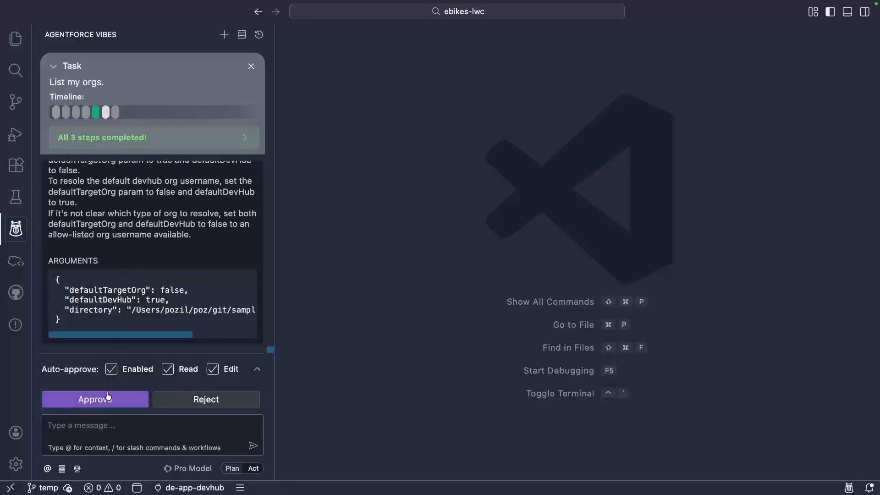
left_click(95, 400)
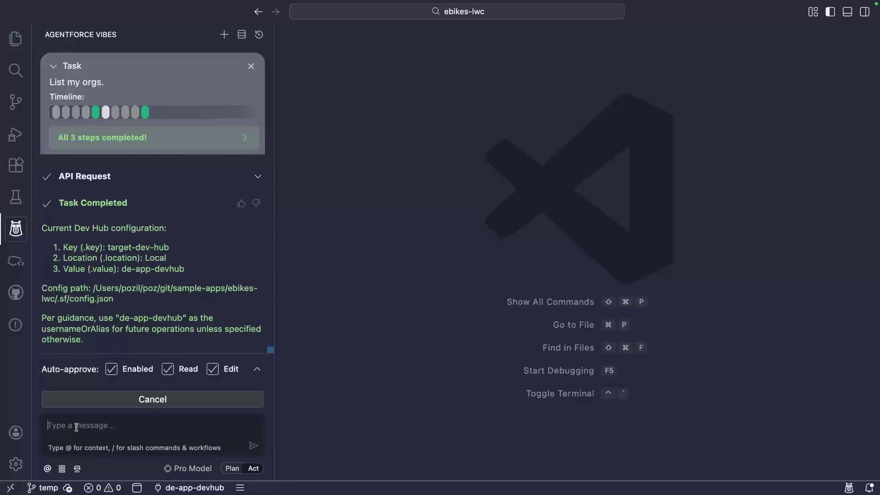
type("Create a scratch o")
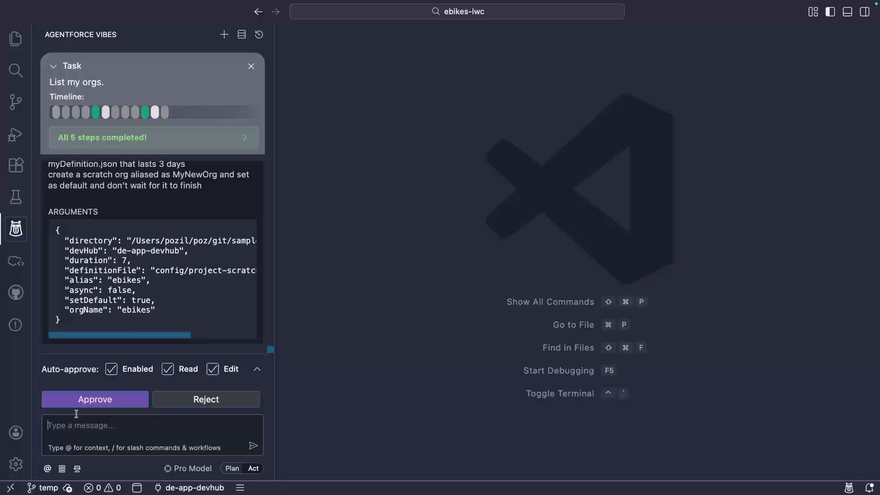
left_click(94, 400)
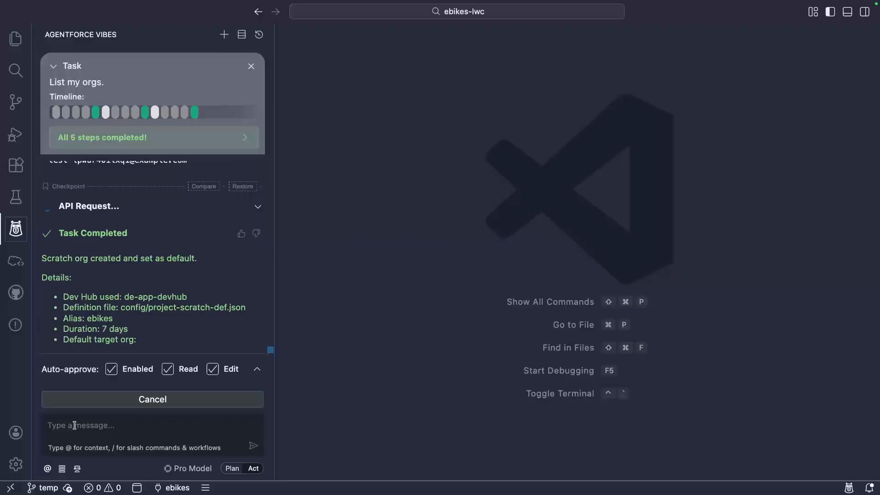
Step: Have the agent deploy force-app to the ebikes org and assign the ebikes permission set
type("Deploy the force-app fold")
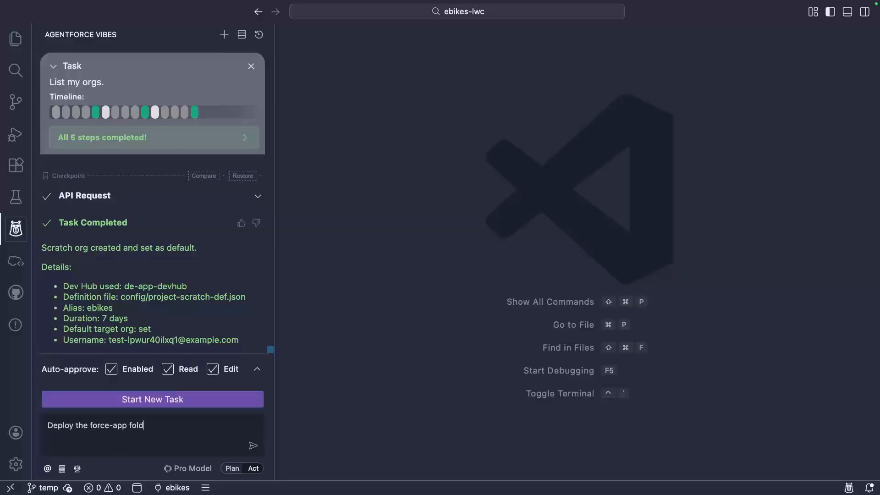
left_click(253, 445)
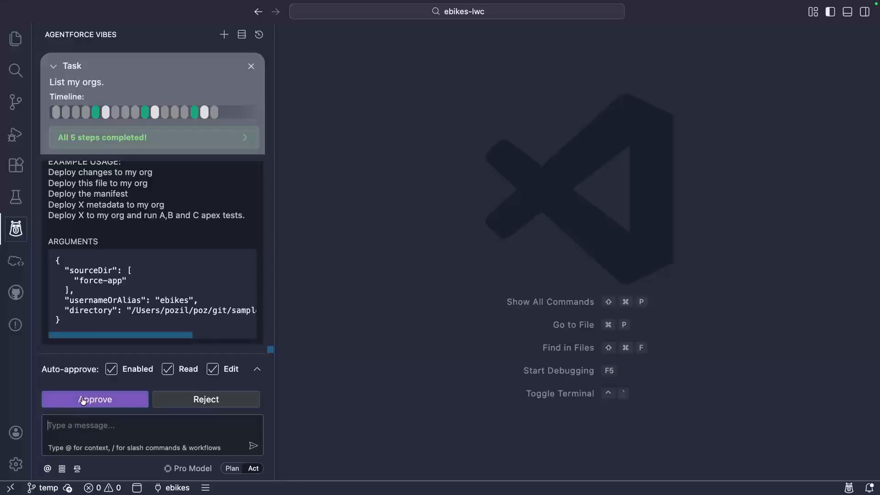
left_click(94, 399)
type("Assign the ebikes")
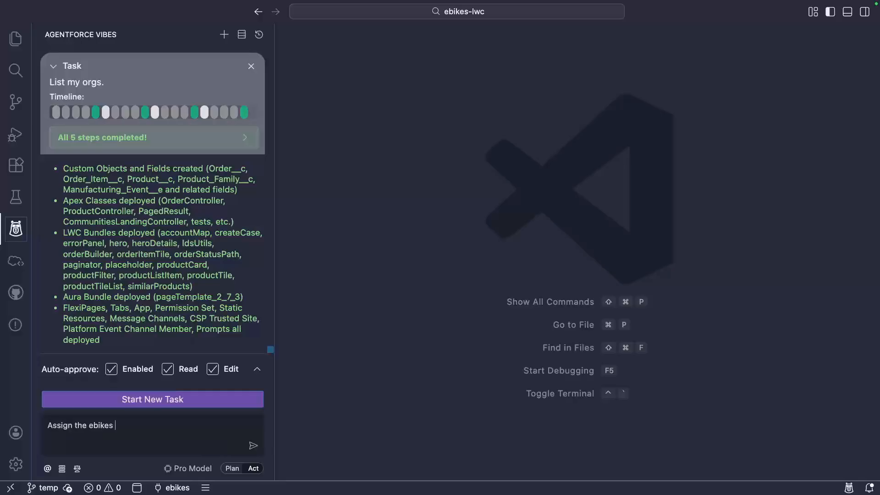
left_click(252, 445)
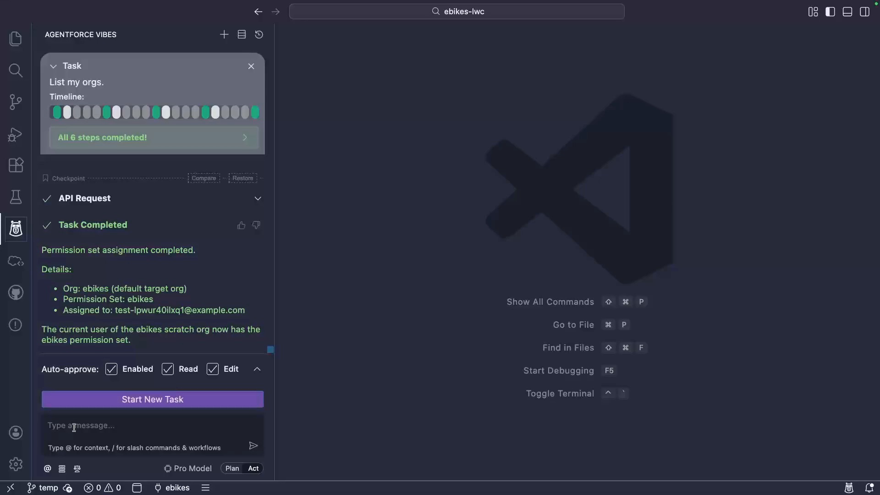
Step: Have the agent import sample data via the Salesforce CLI, then ask it to open the org
type("Use the Salesforce CLI")
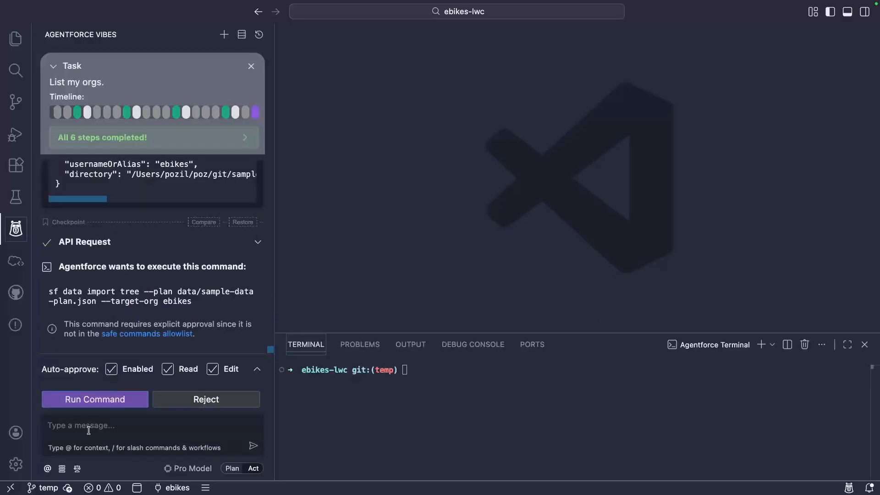
left_click(94, 400)
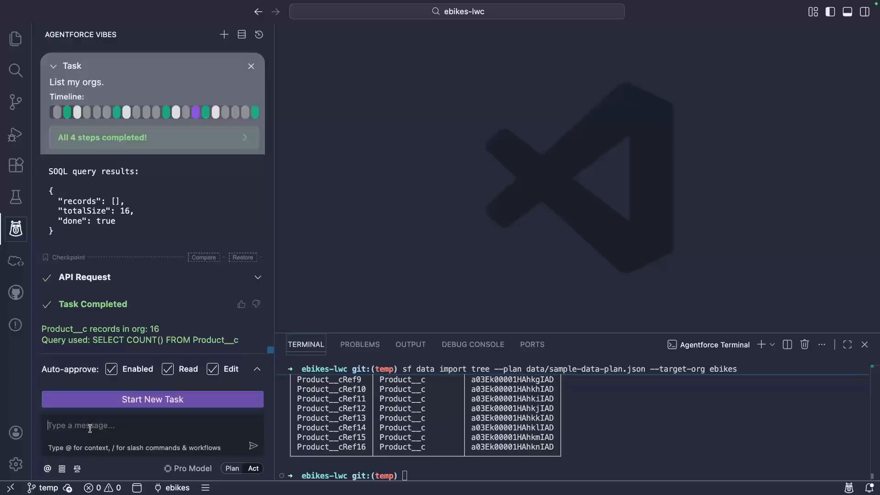
type("Open the")
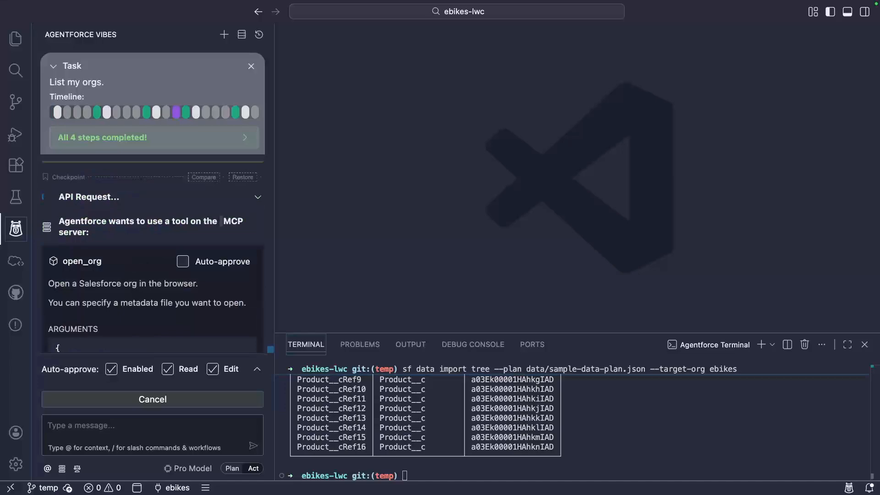
Step: Auto-approve open_org so the agent opens the ebikes org on the E-Bikes Home page
left_click(182, 262)
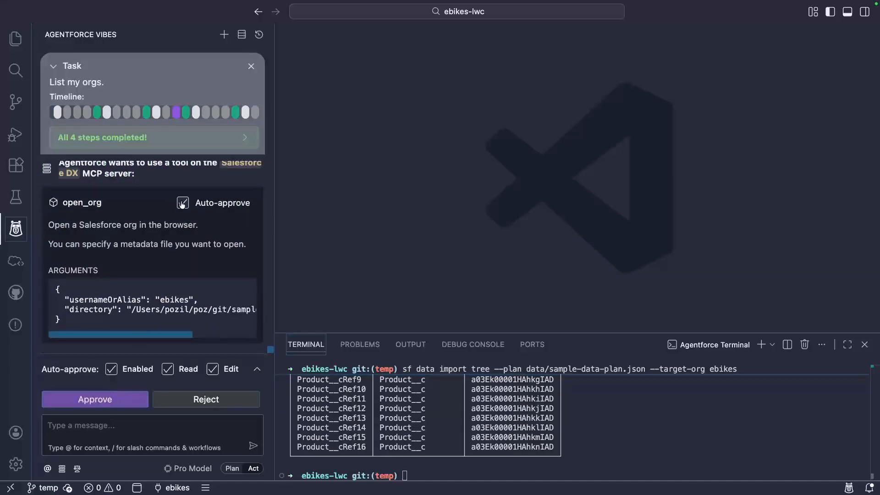
left_click(94, 400)
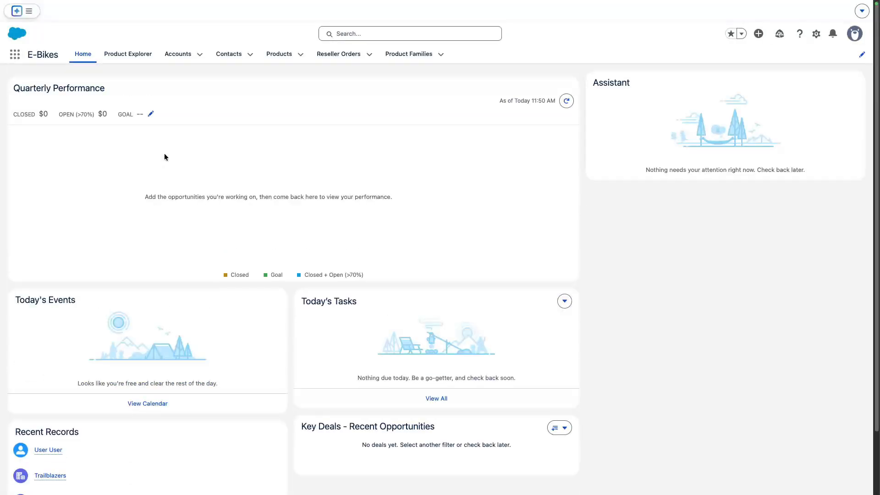
left_click(127, 53)
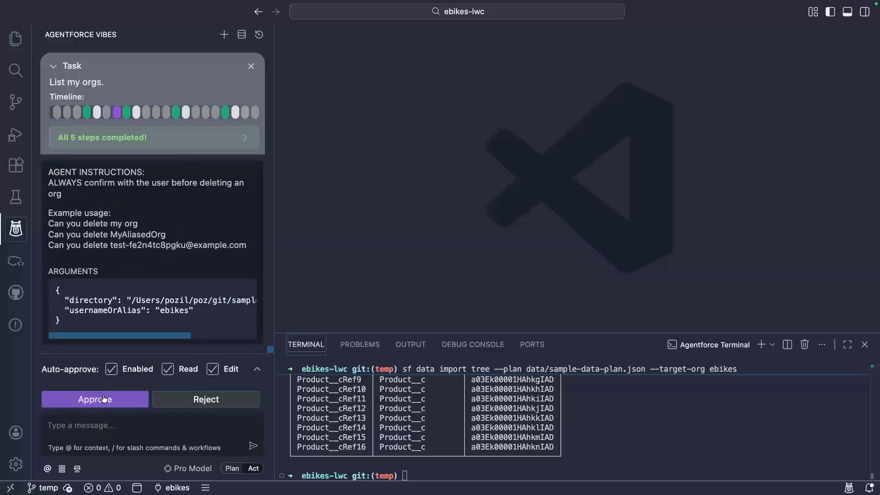
Step: Approve the delete_org call so the ebikes scratch org is deleted
left_click(94, 399)
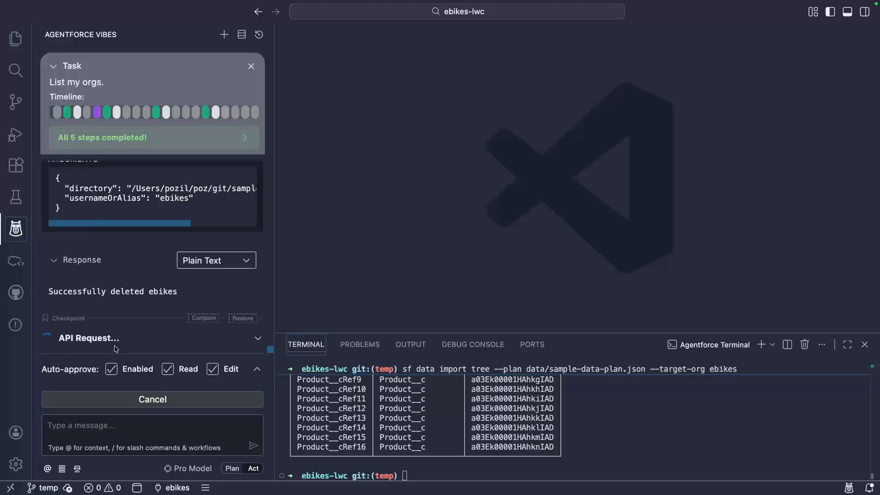